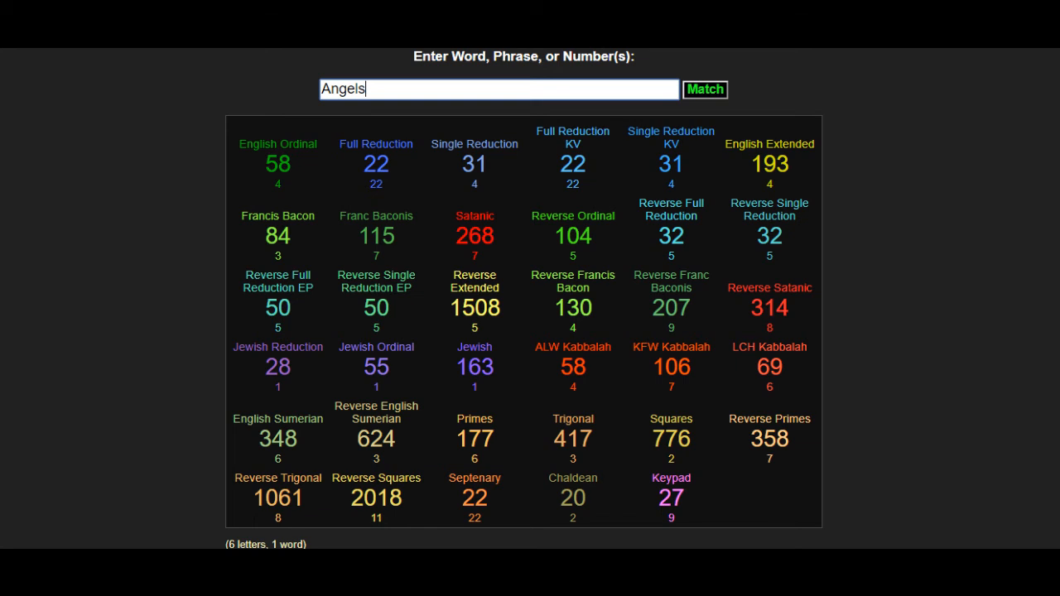
type("Padres")
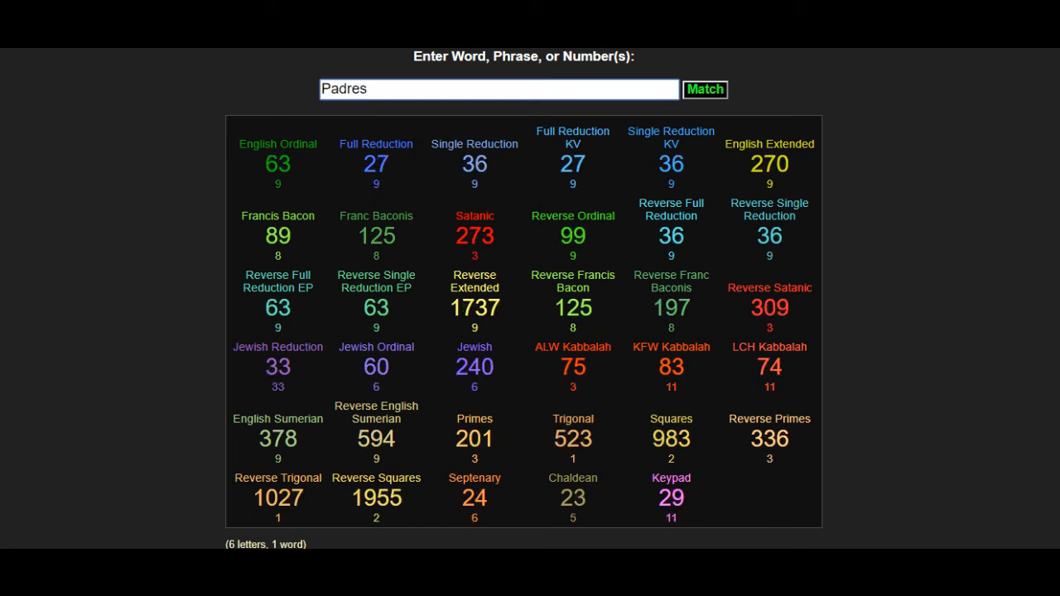